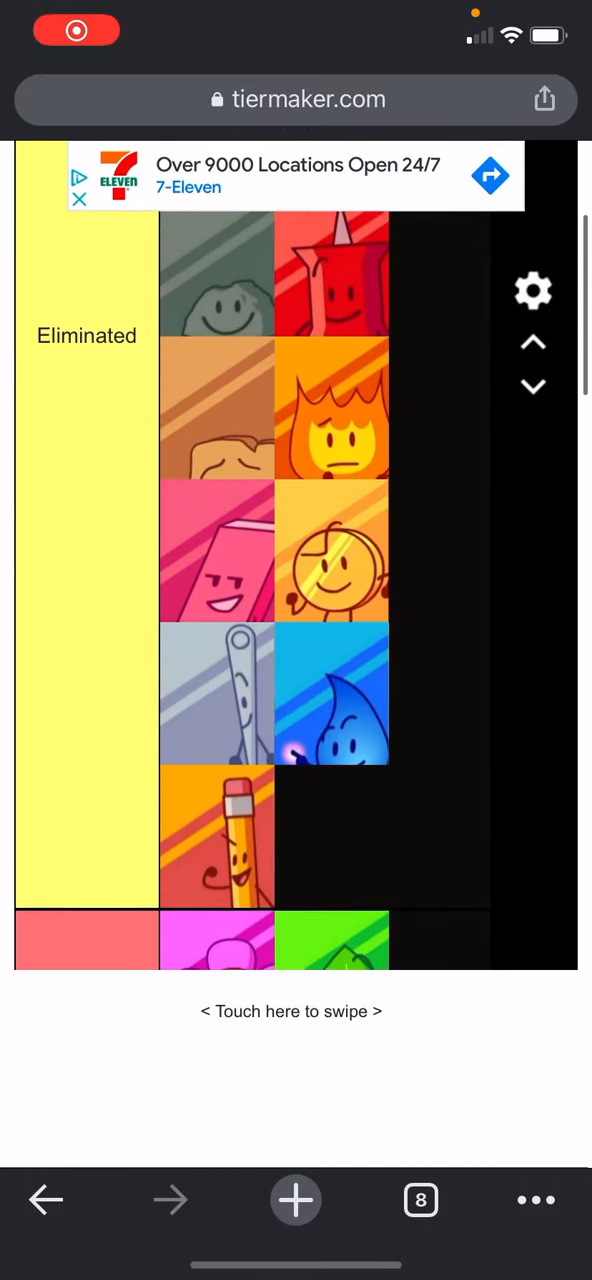
scroll(down, 3)
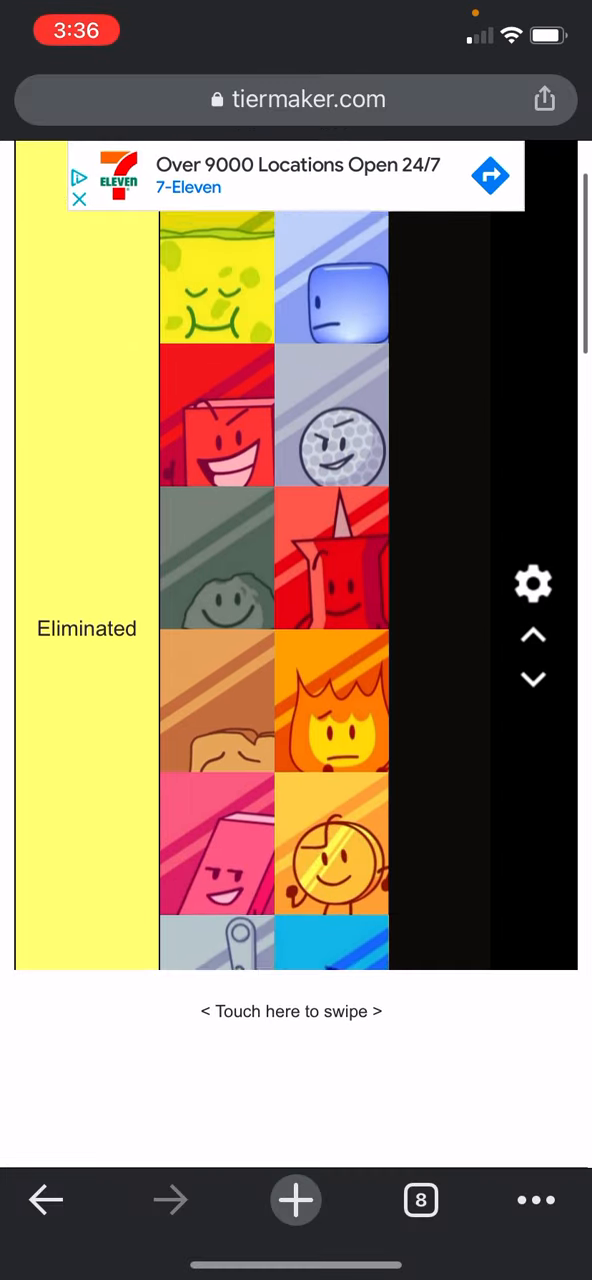
scroll(down, 3)
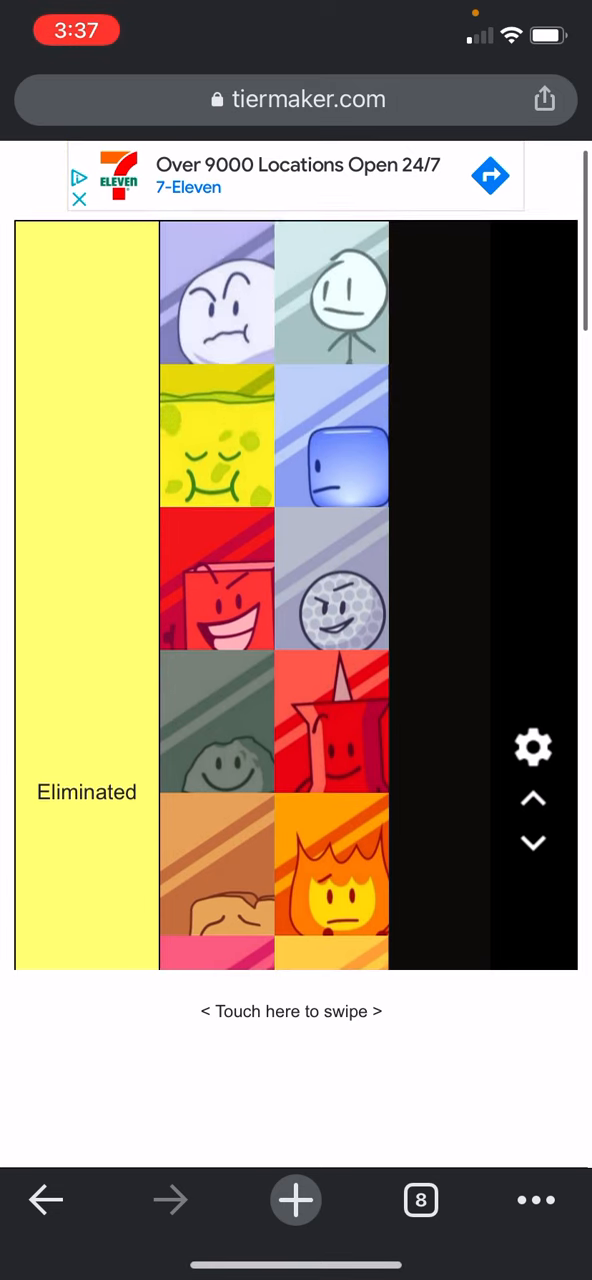
scroll(down, 3)
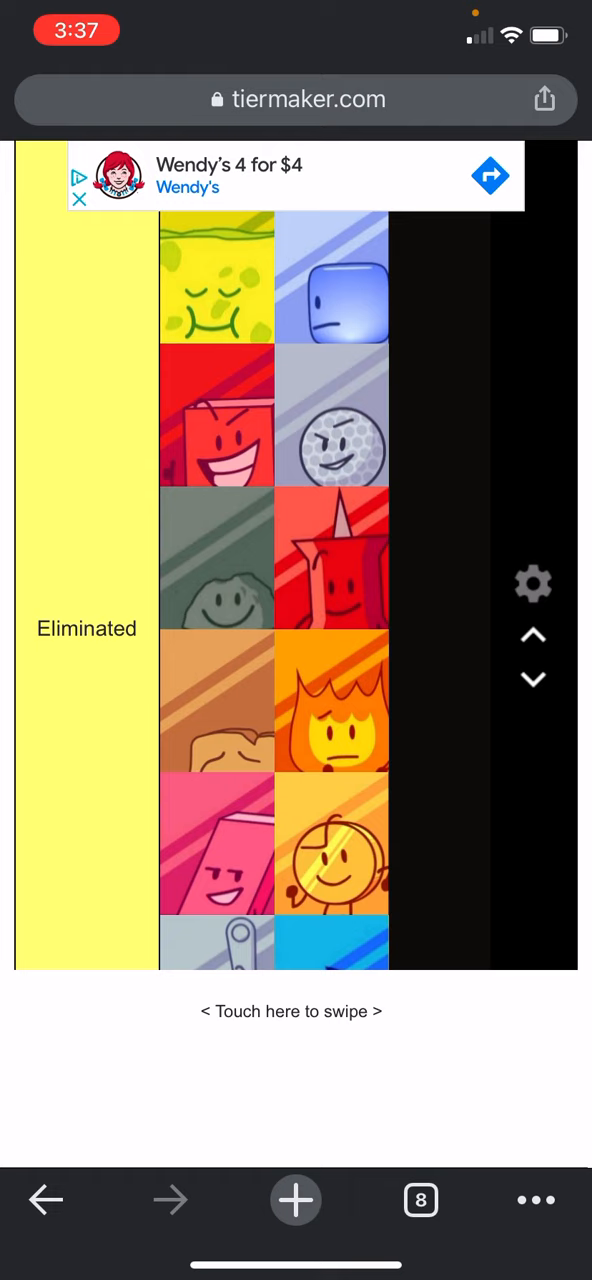
scroll(down, 3)
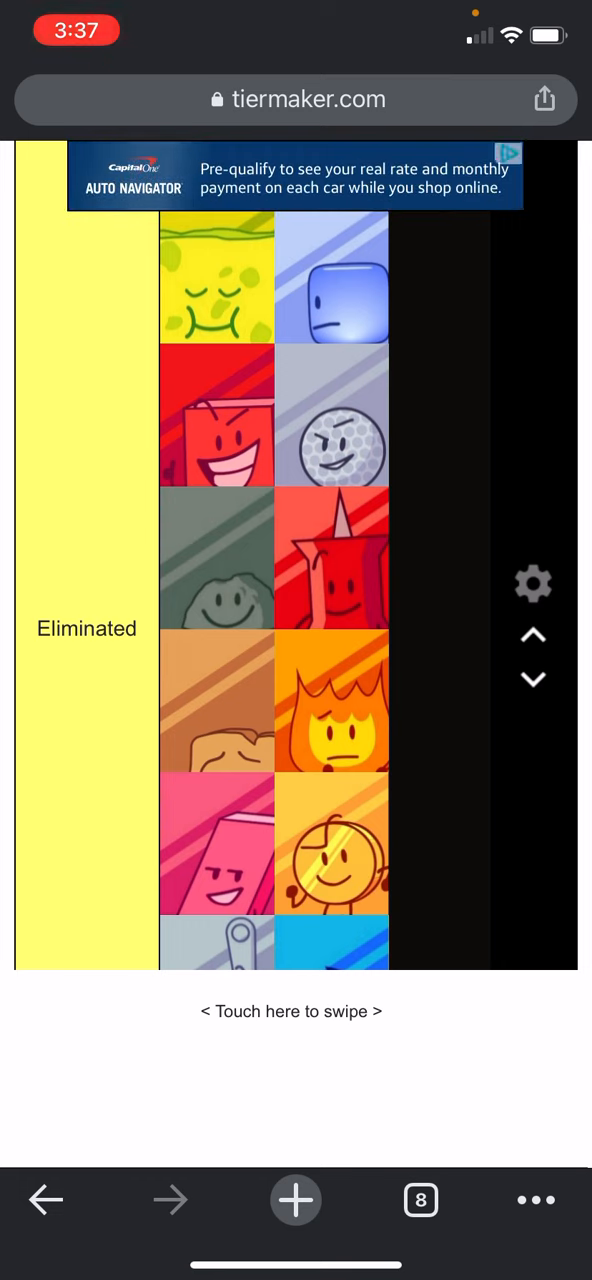
scroll(down, 3)
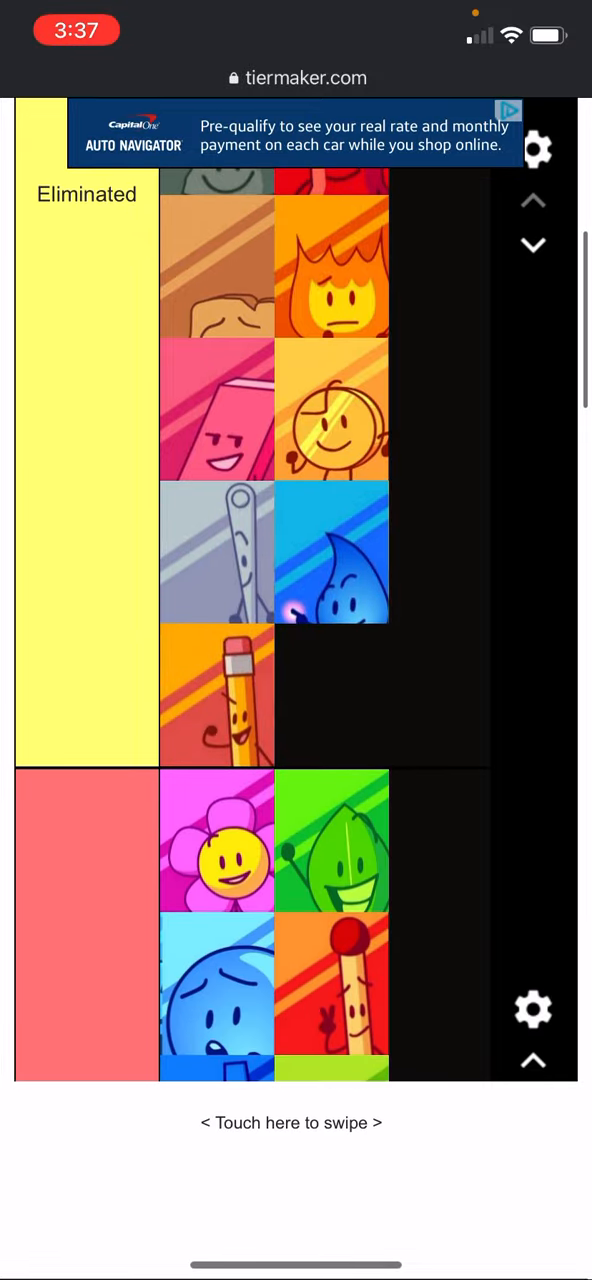
scroll(down, 3)
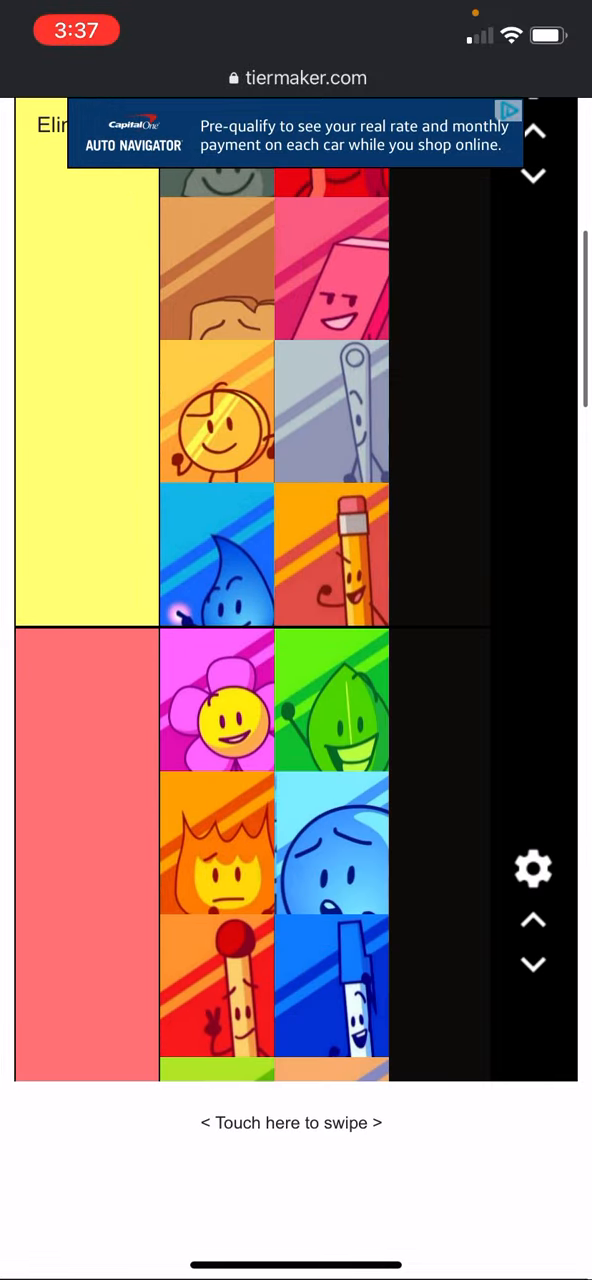
scroll(down, 3)
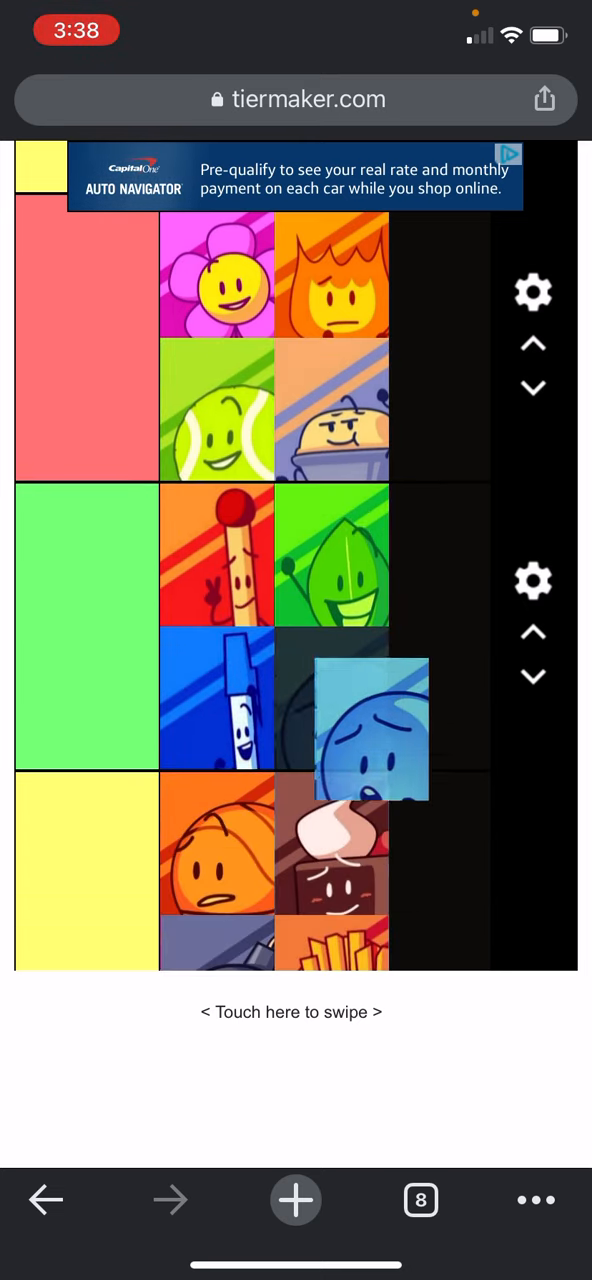
scroll(down, 3)
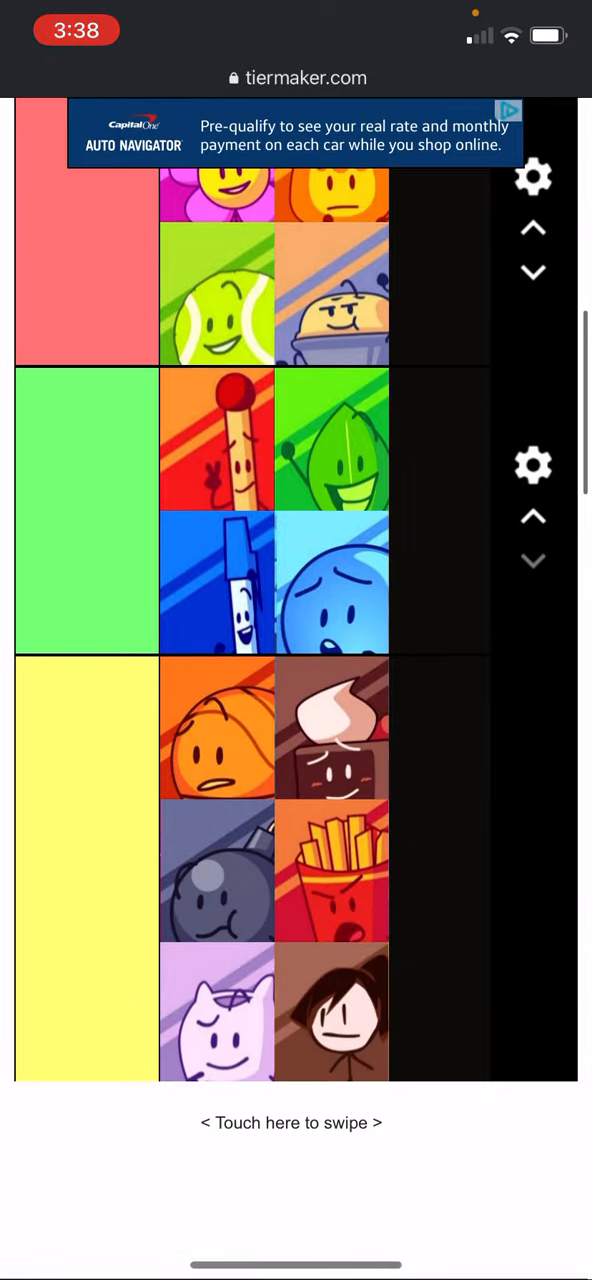